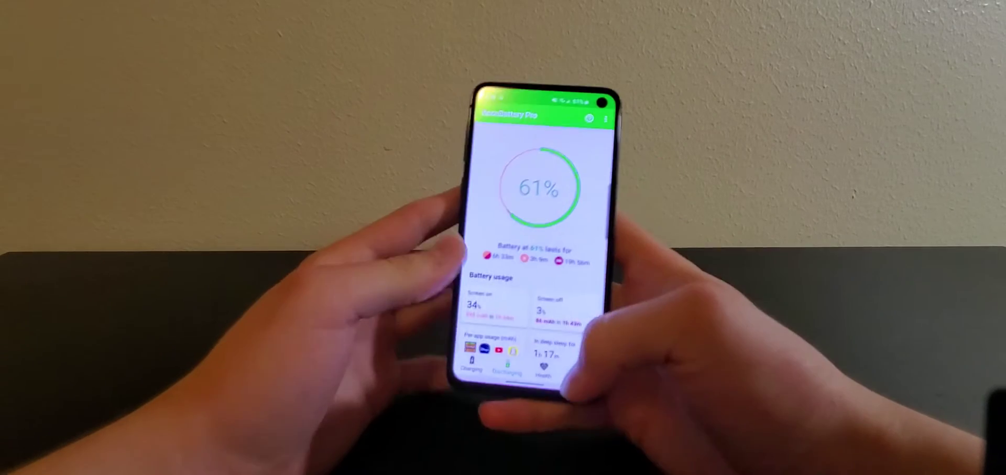
Step: View the Charging statistics: 72% charged total, charge speed and battery capacity estimate
scroll(down, 3)
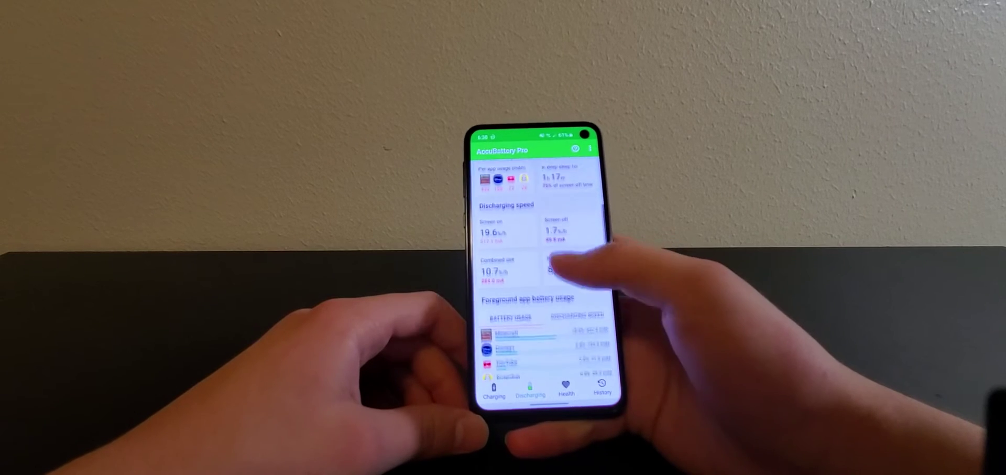
scroll(down, 3)
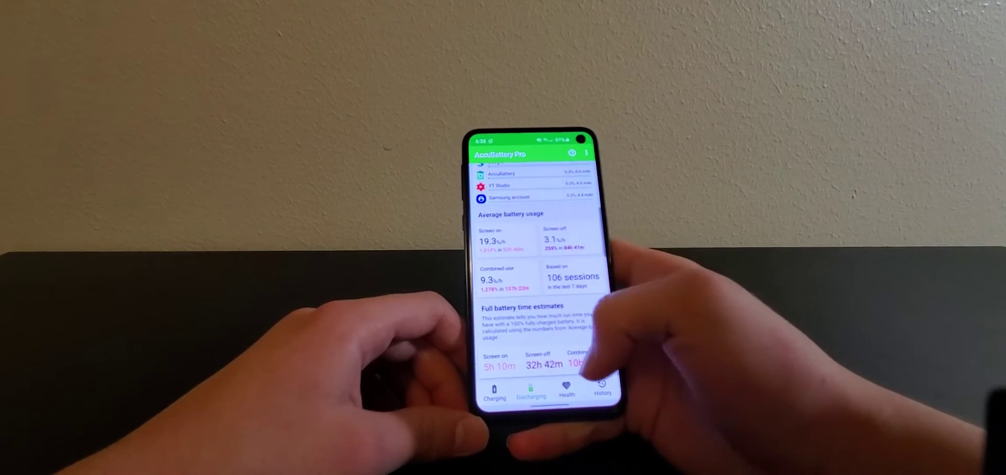
click(493, 396)
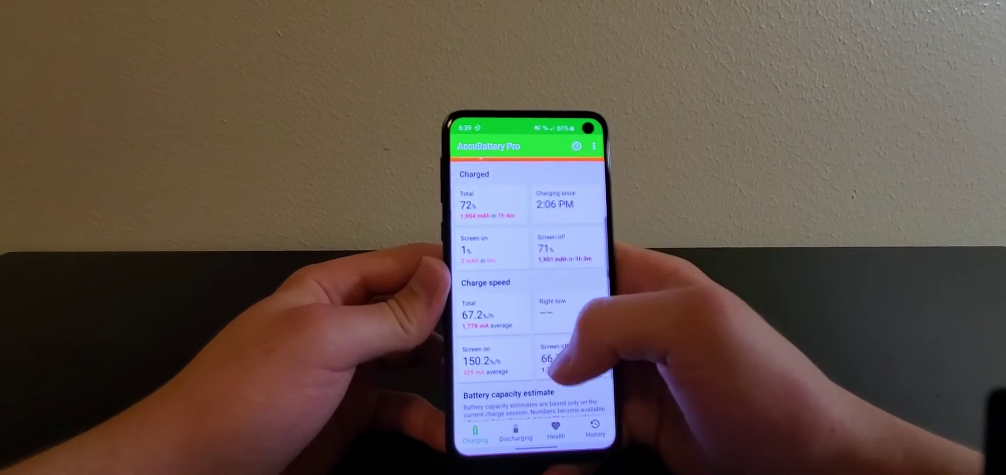
scroll(down, 3)
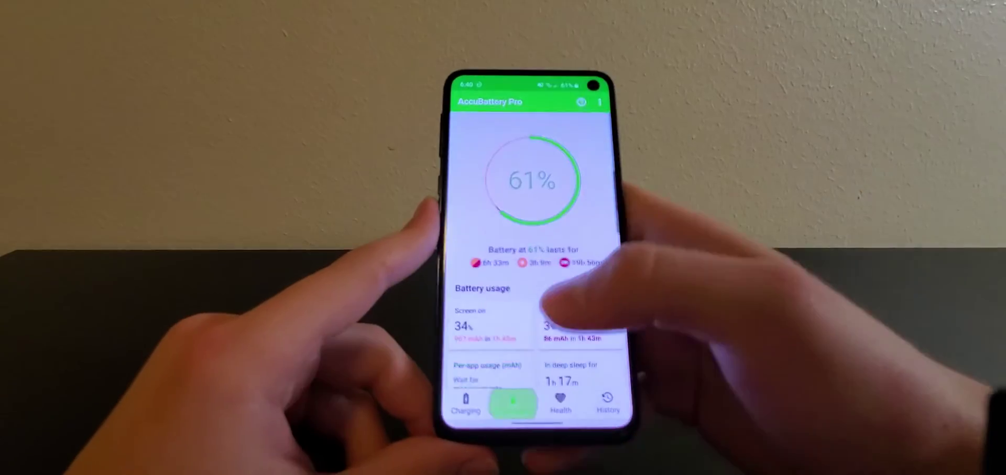
Step: Return to the Discharging overview showing 61% on the AMOLED black background
click(594, 101)
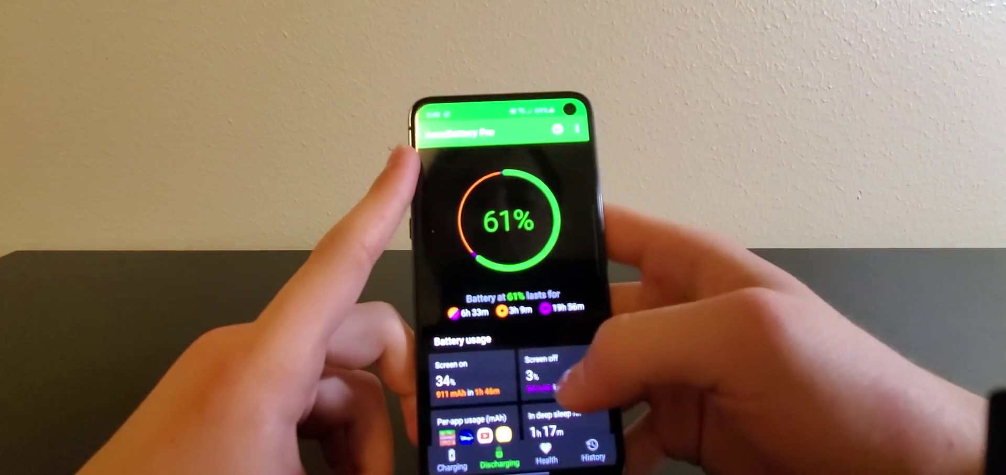
Step: Launch AccuBattery from its Play Store page and return to the 61% Discharging screen
scroll(down, 3)
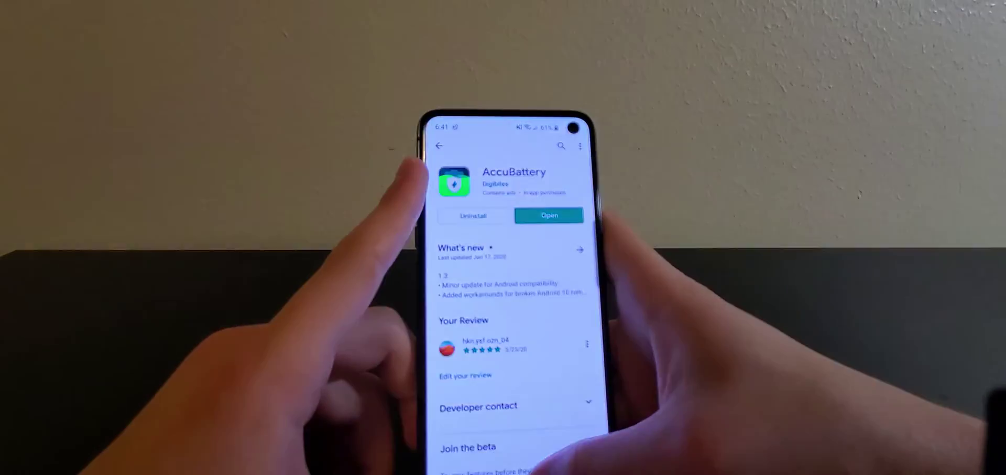
click(549, 215)
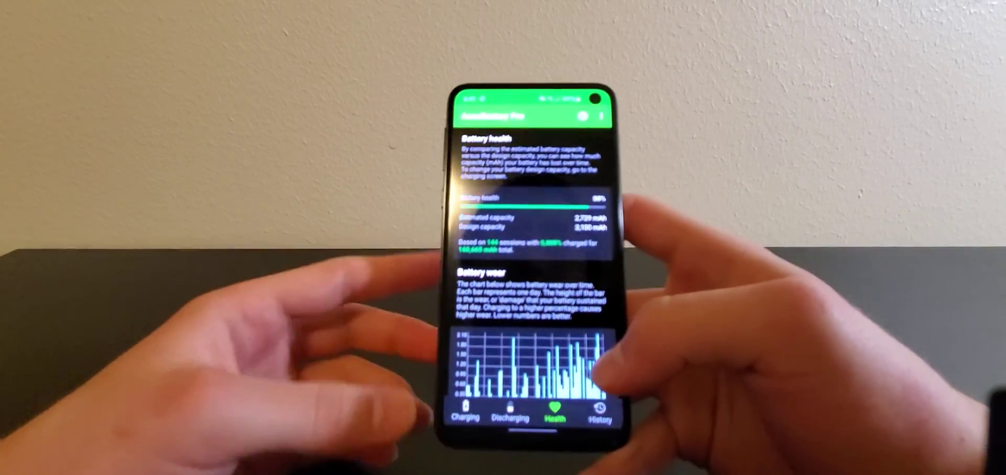
click(513, 416)
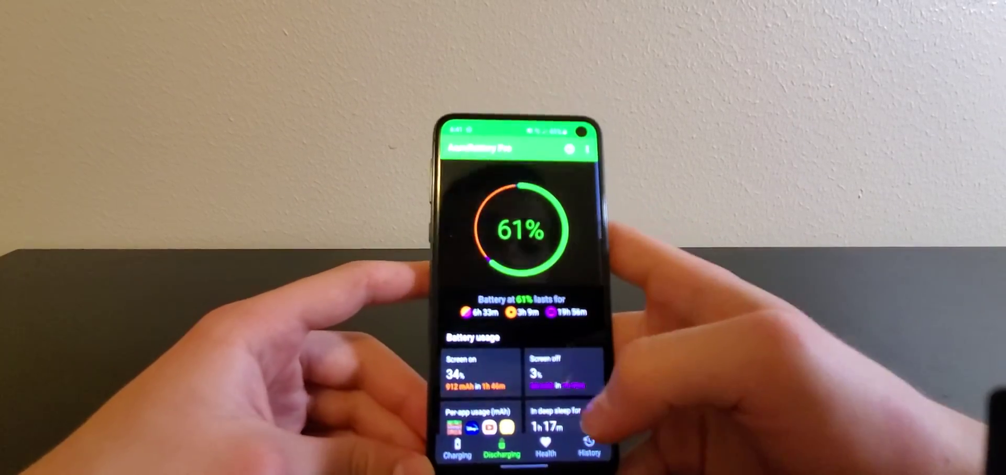